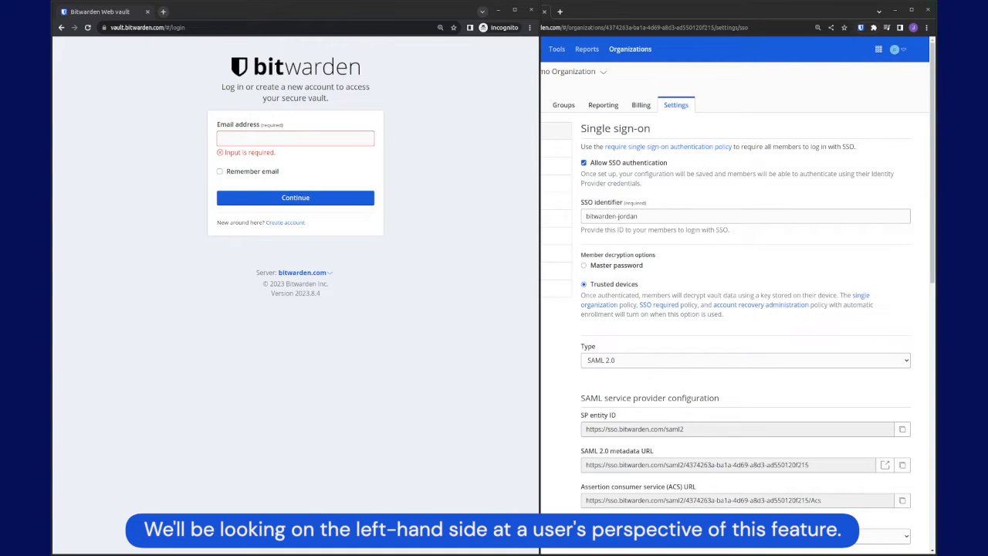
mouse_move(414, 356)
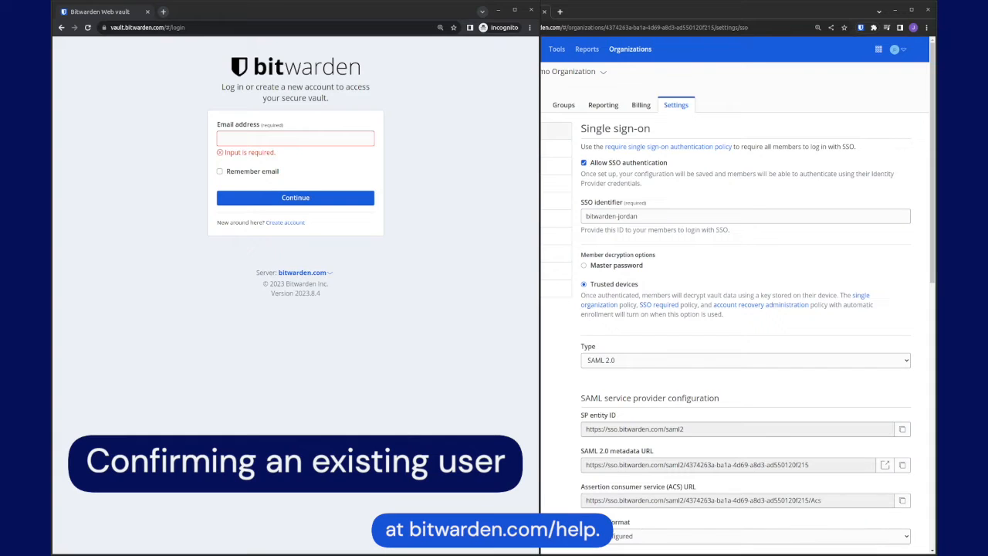
click(295, 139)
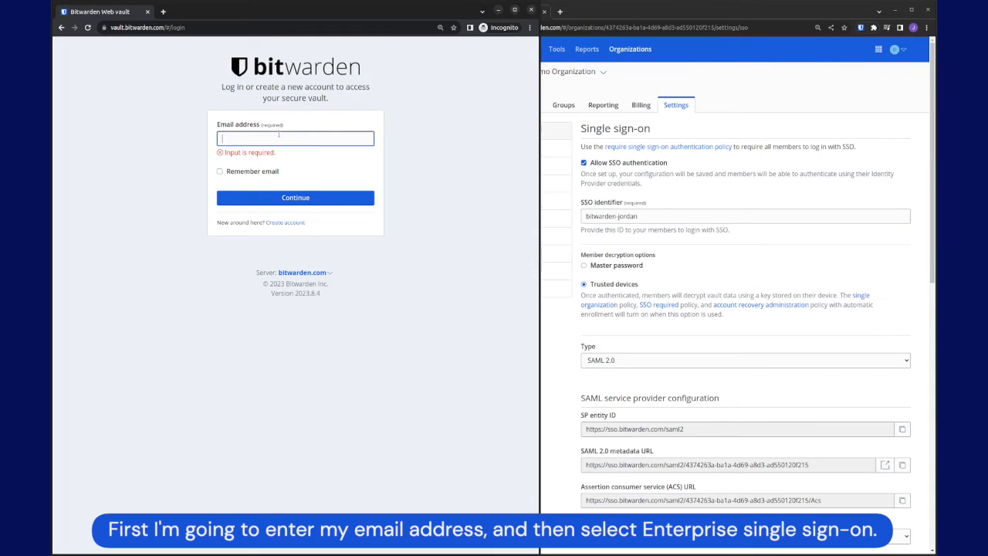
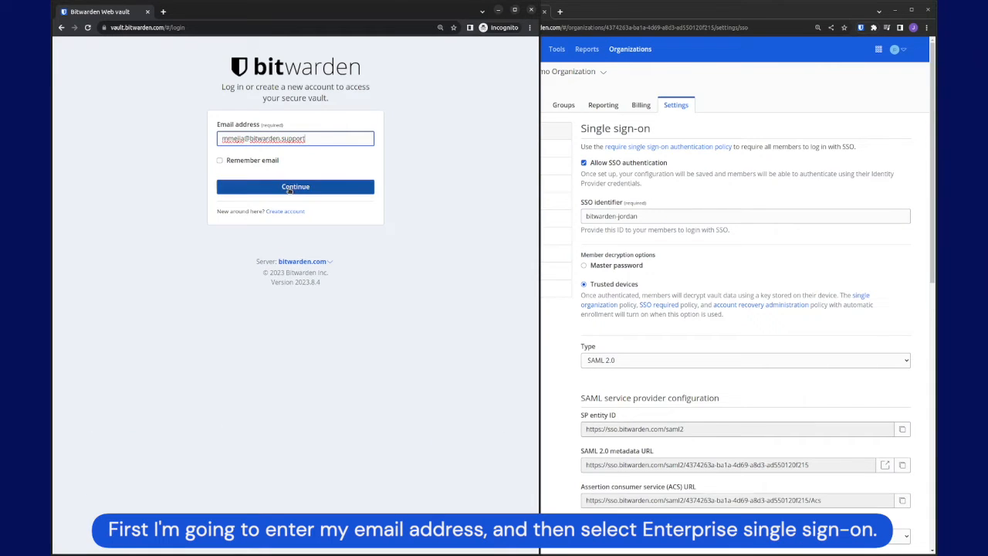
click(295, 185)
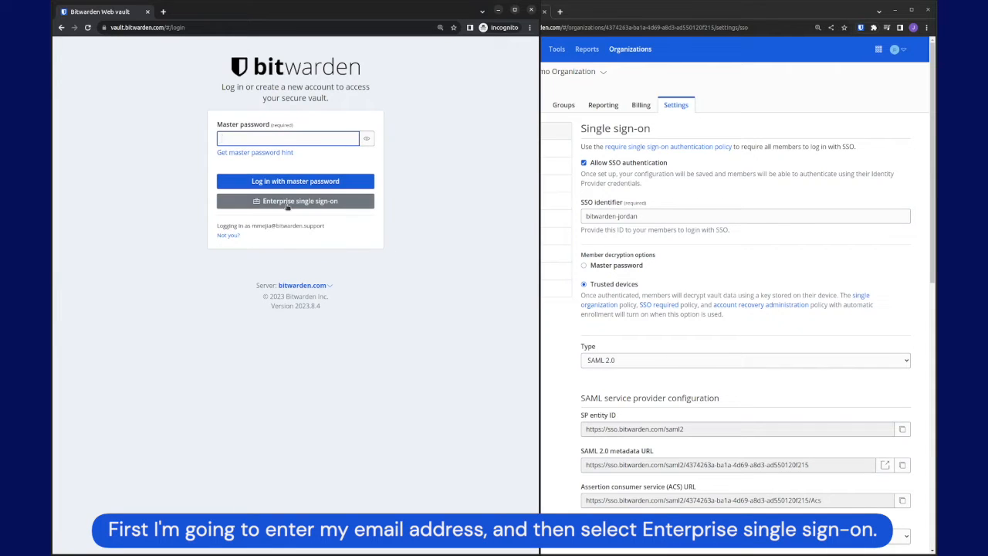
click(295, 201)
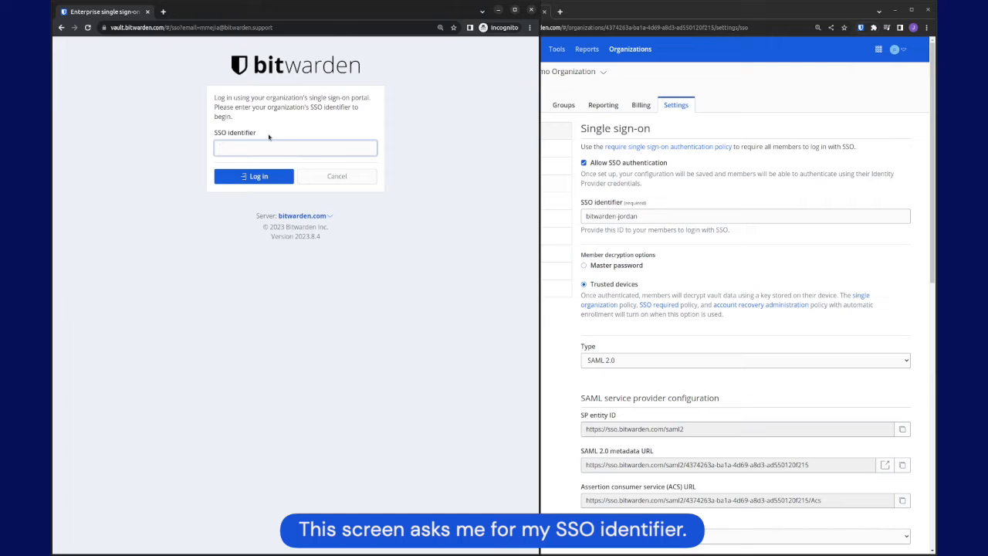
text(bitwarden-jordan)
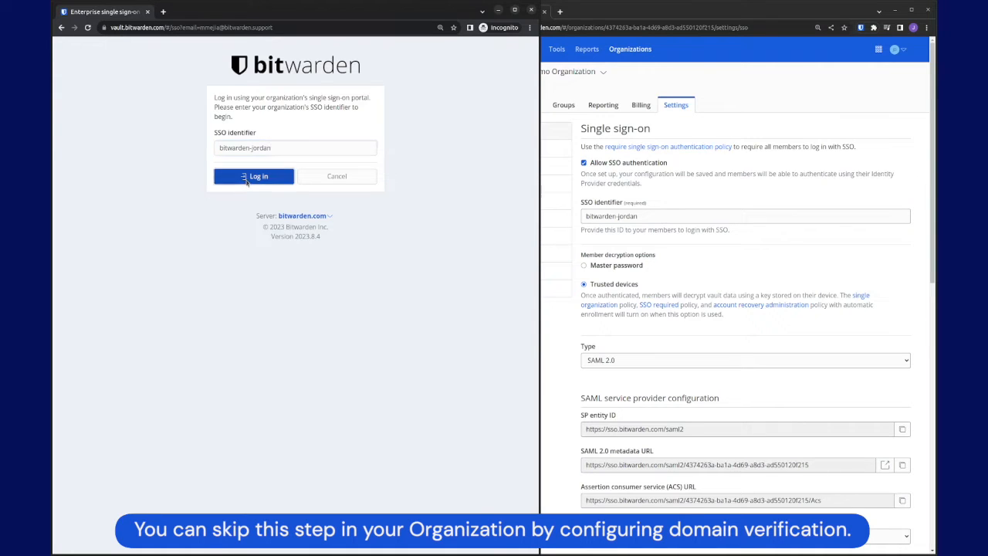
click(253, 176)
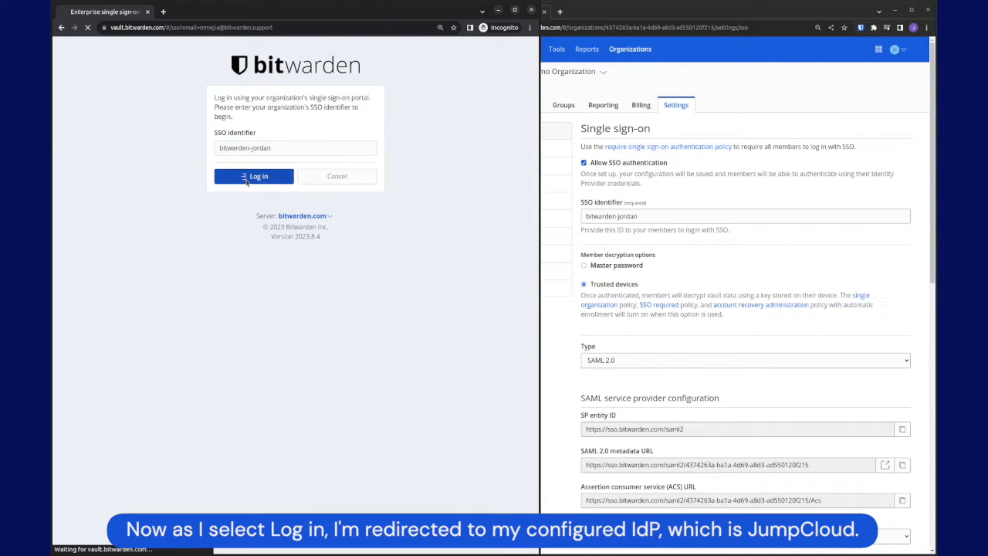
Authenticate through JumpCloud and request admin approval for this device in Bitwarden.
click(253, 176)
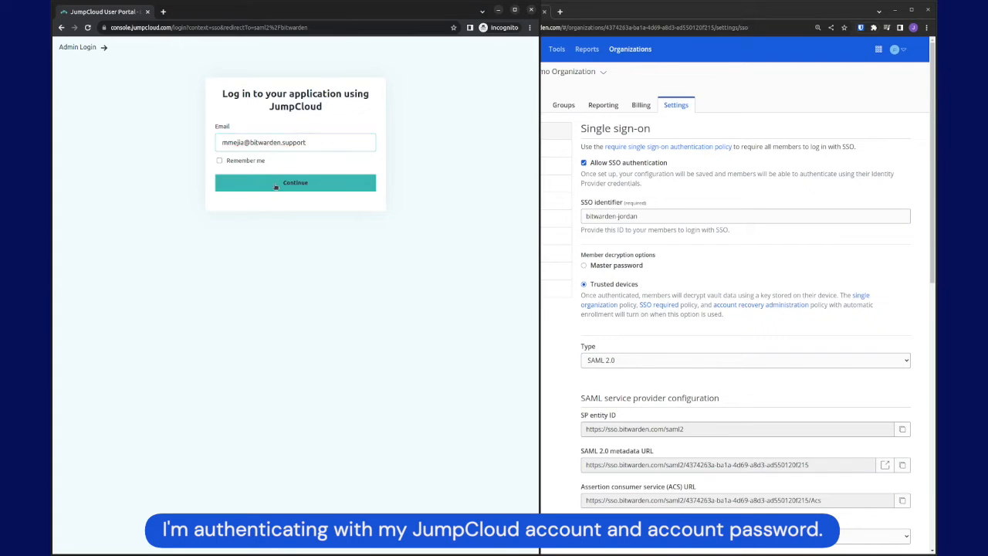
click(295, 183)
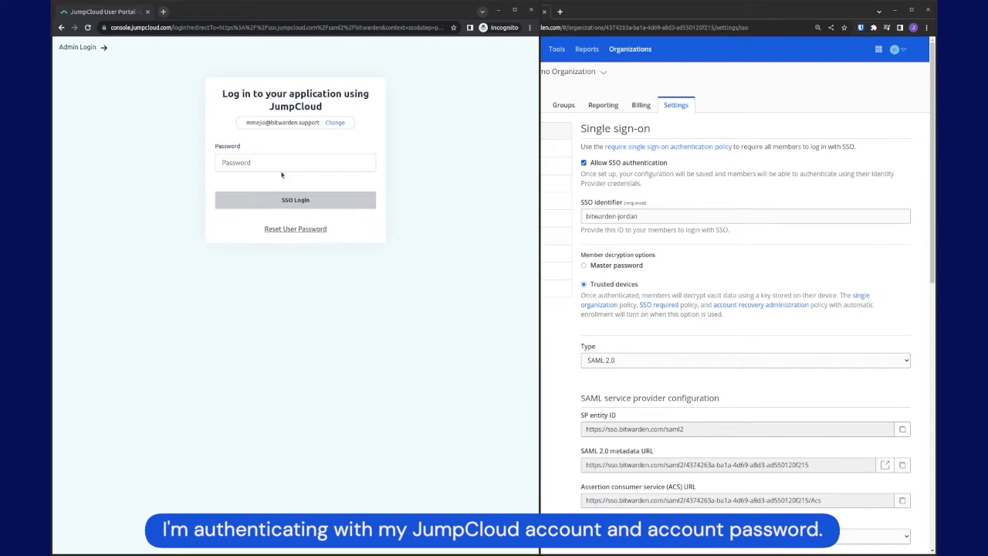
click(294, 201)
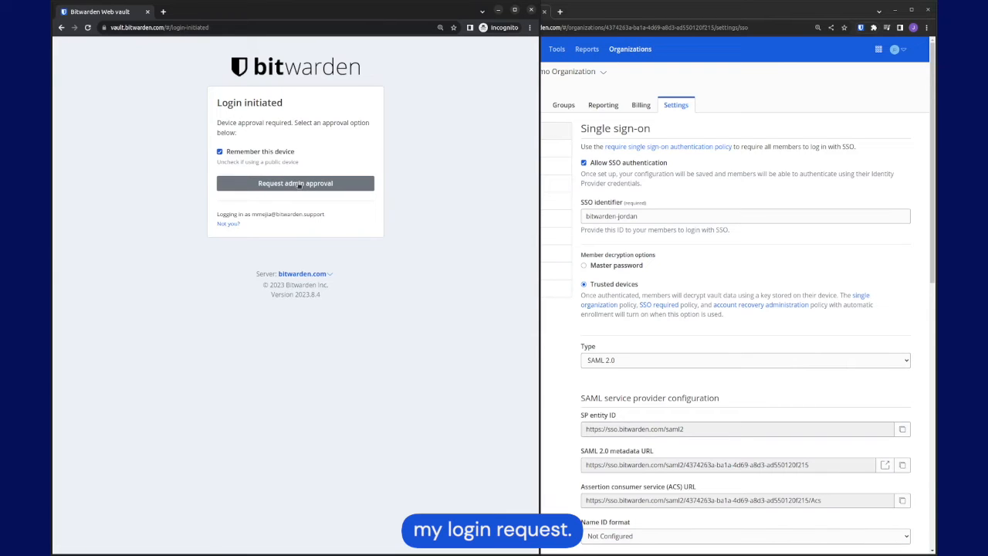
click(295, 182)
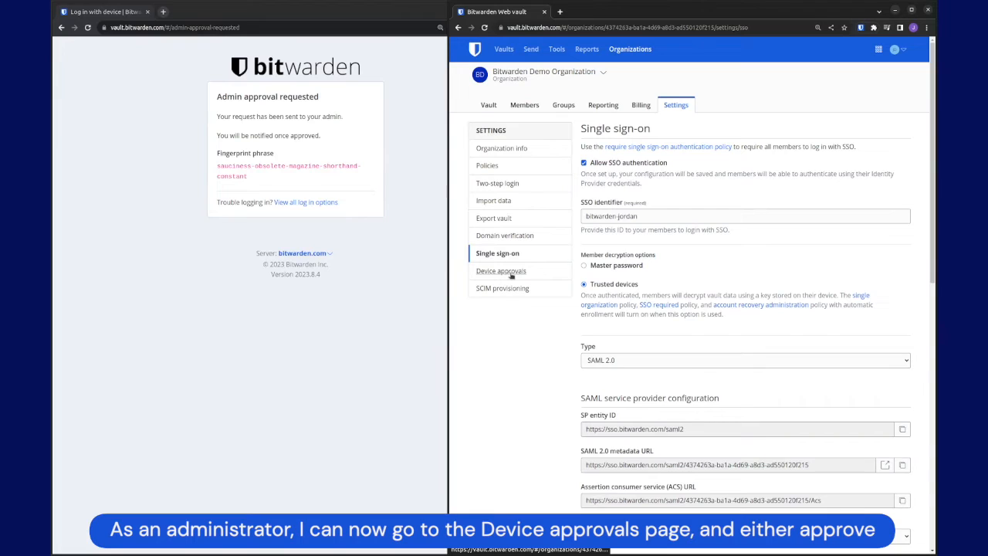
click(500, 271)
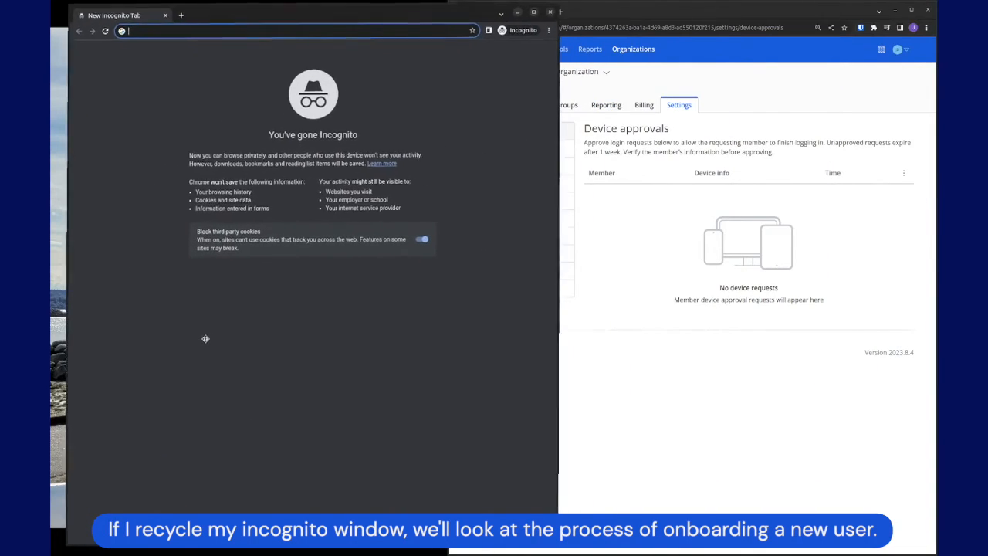
text(vault.bitwarden.com/#/login)
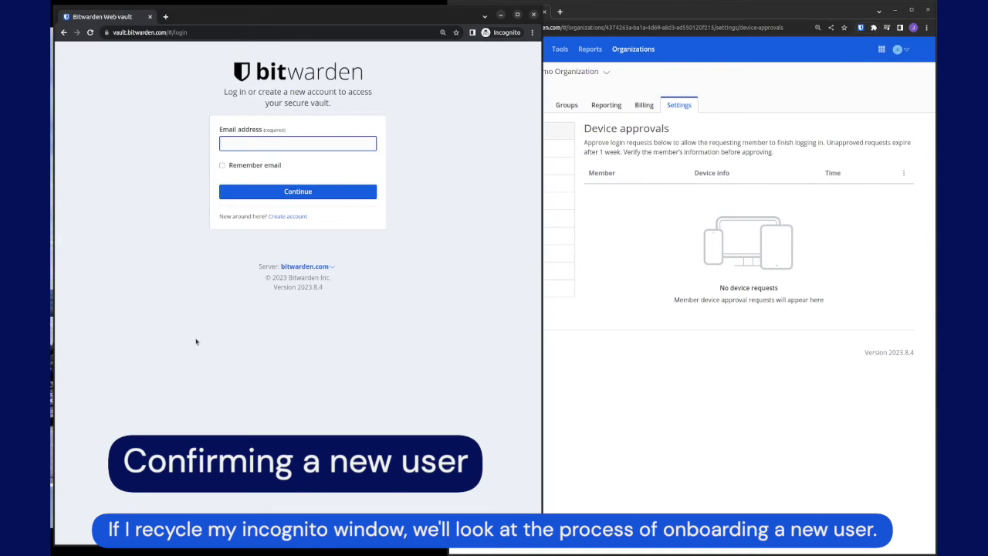
click(298, 191)
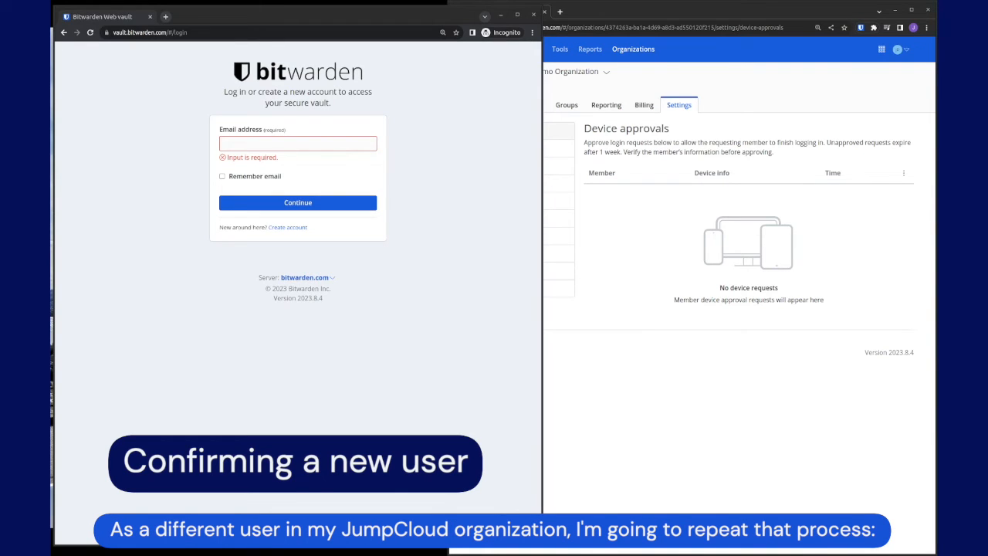
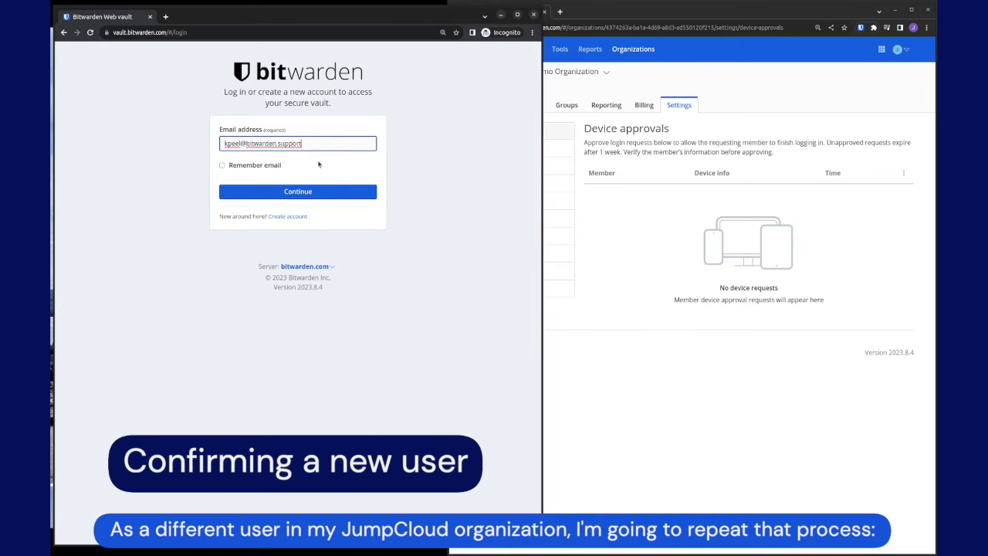
click(296, 192)
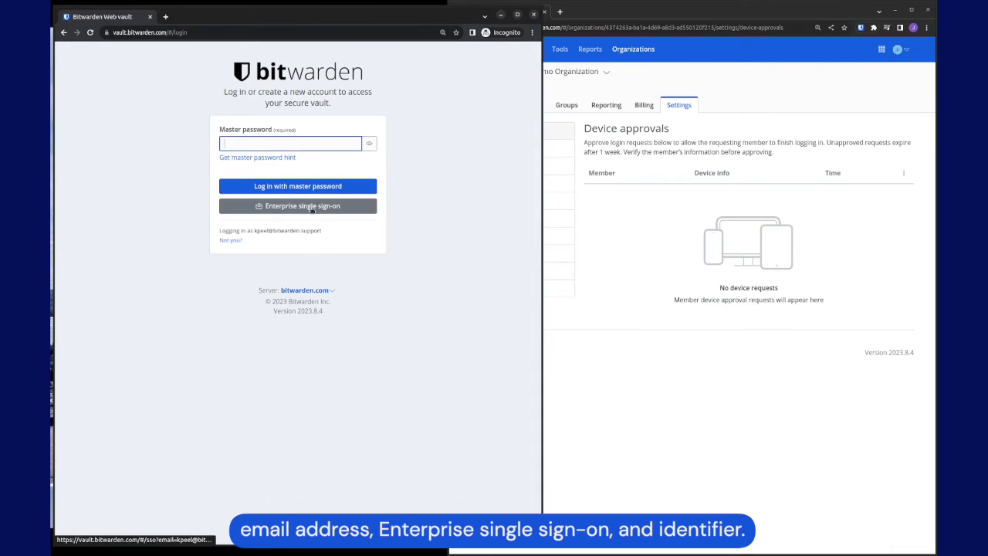
click(296, 206)
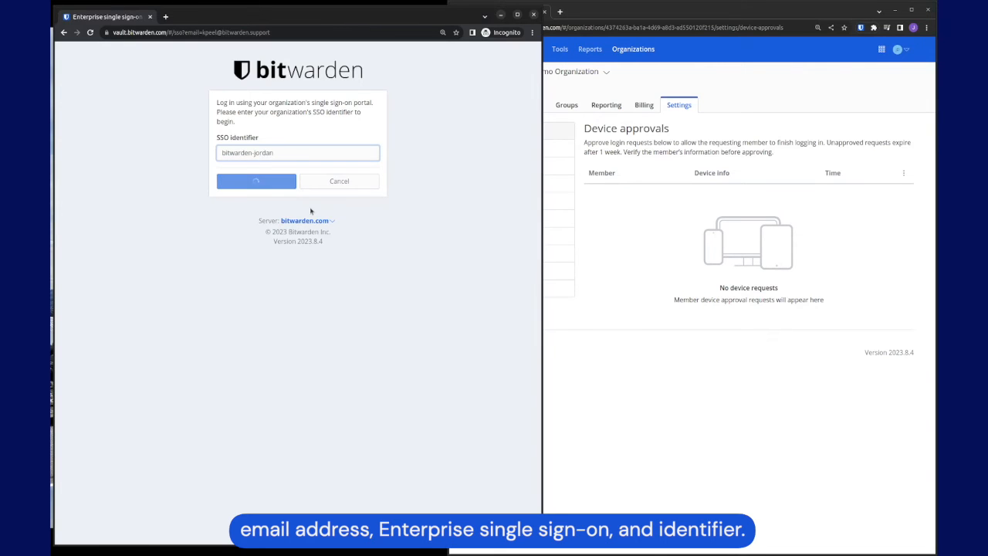
click(256, 180)
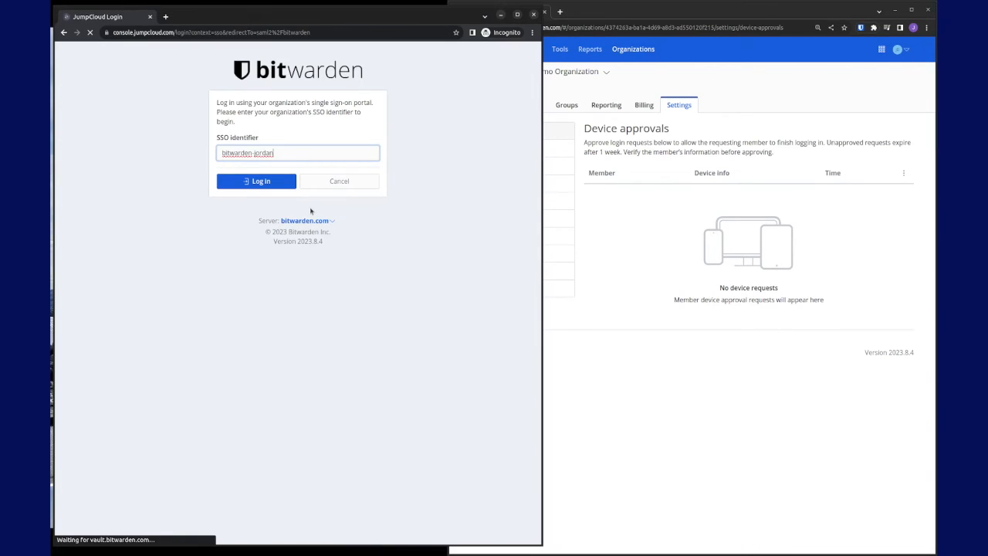
click(257, 180)
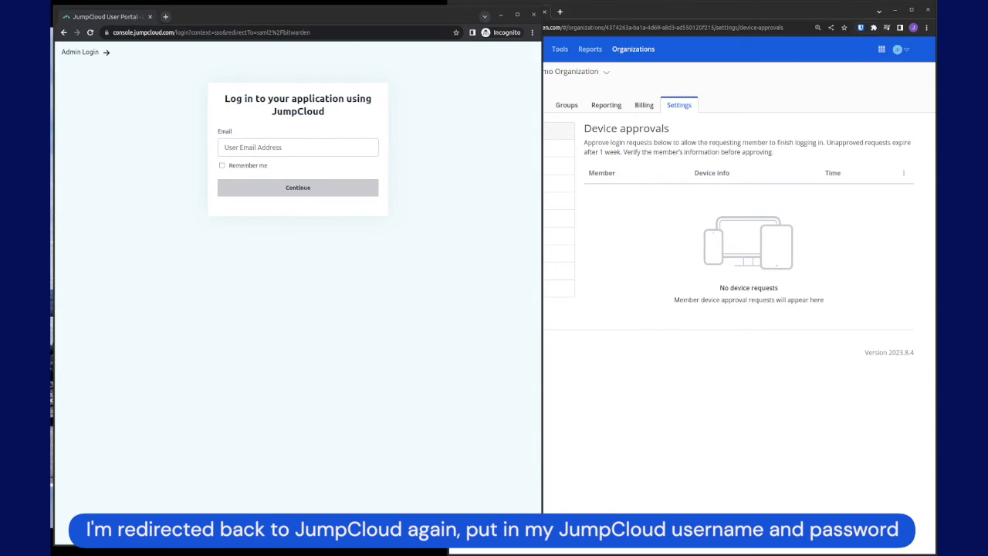
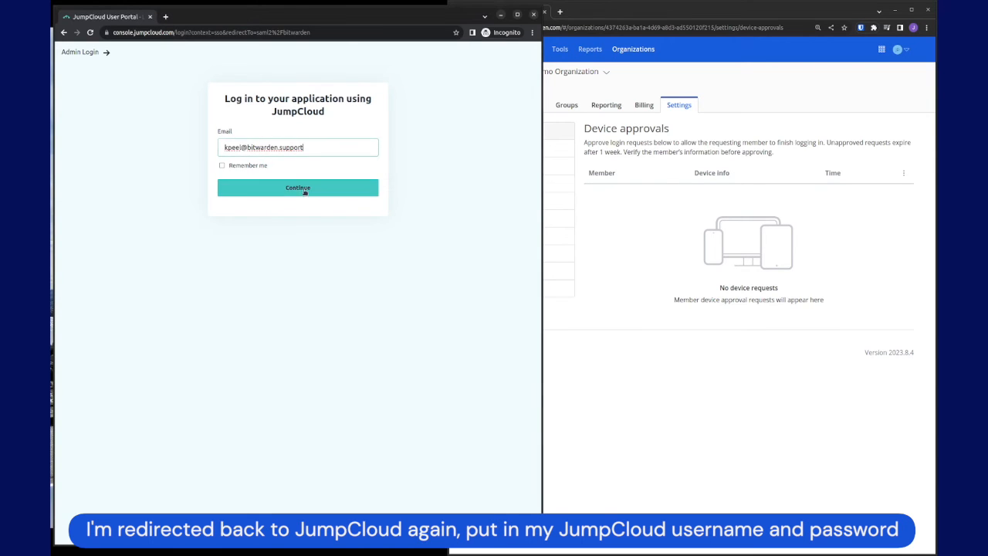
click(296, 189)
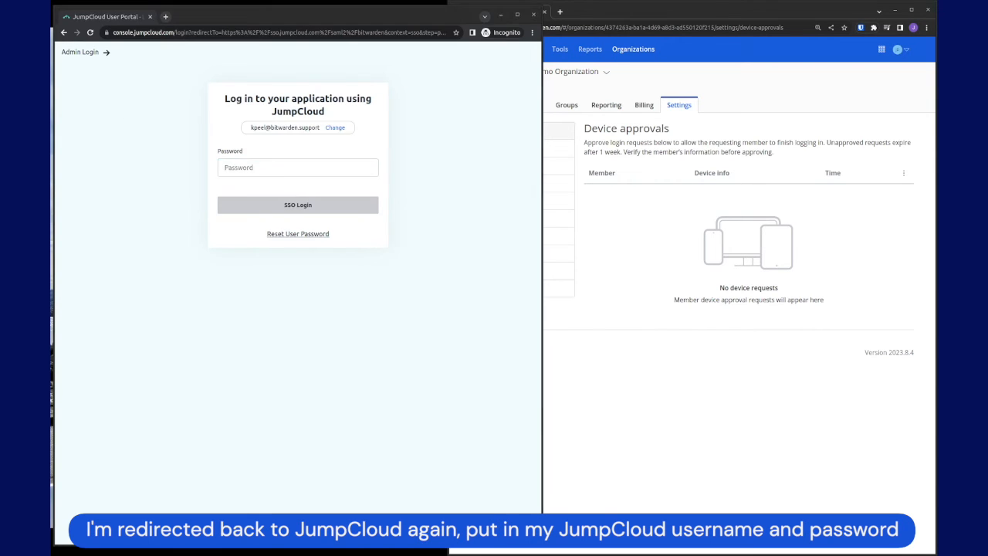
click(296, 166)
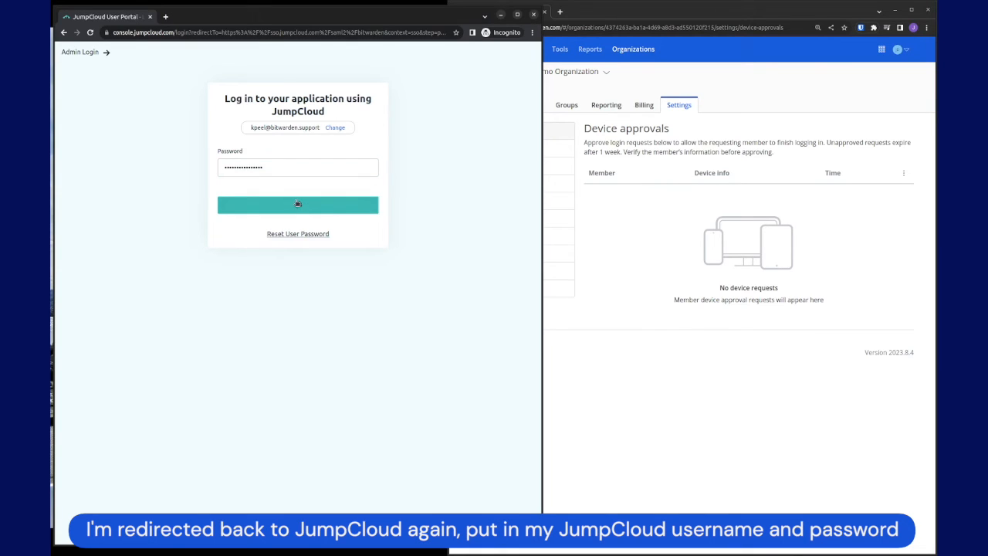
click(296, 204)
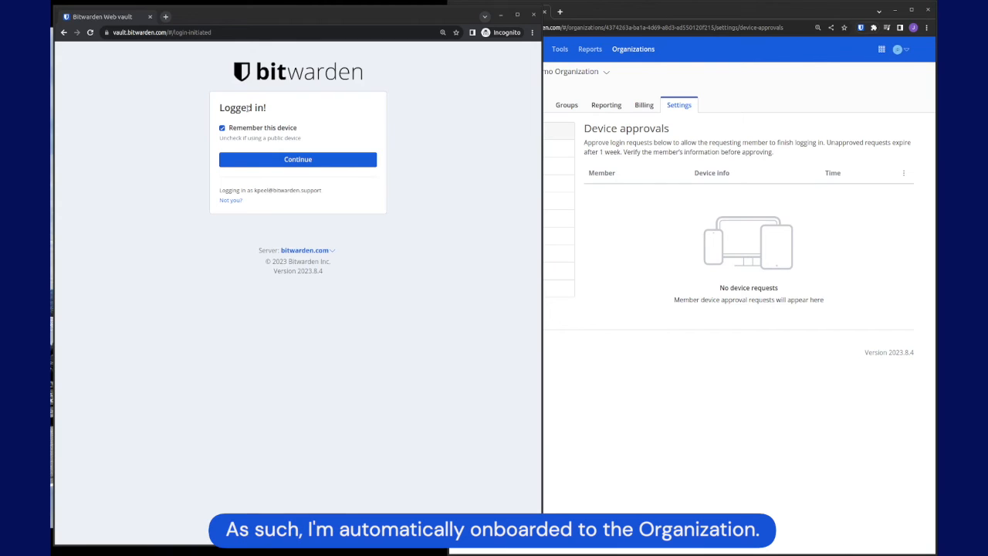
Continue past the Logged in! screen into the new user's empty vault.
click(296, 159)
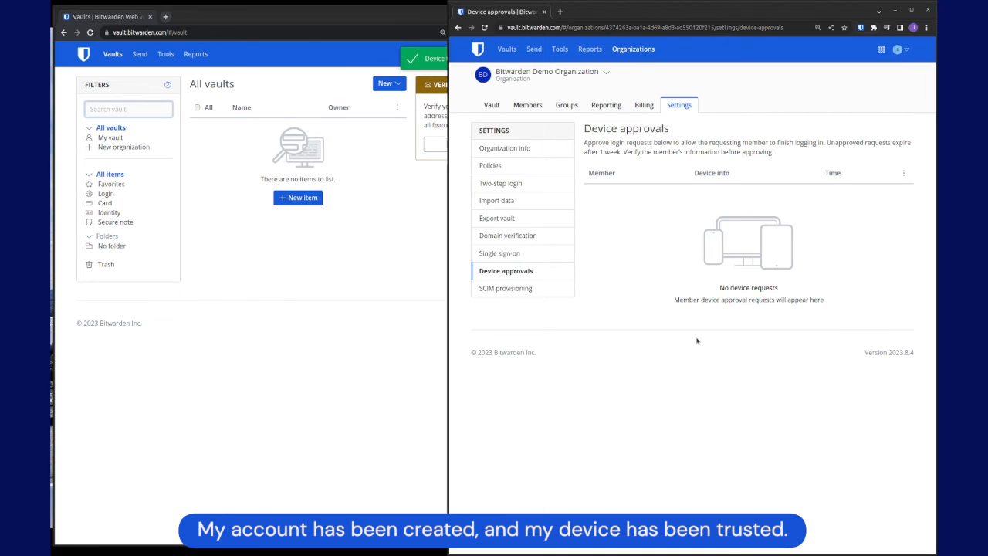
click(527, 105)
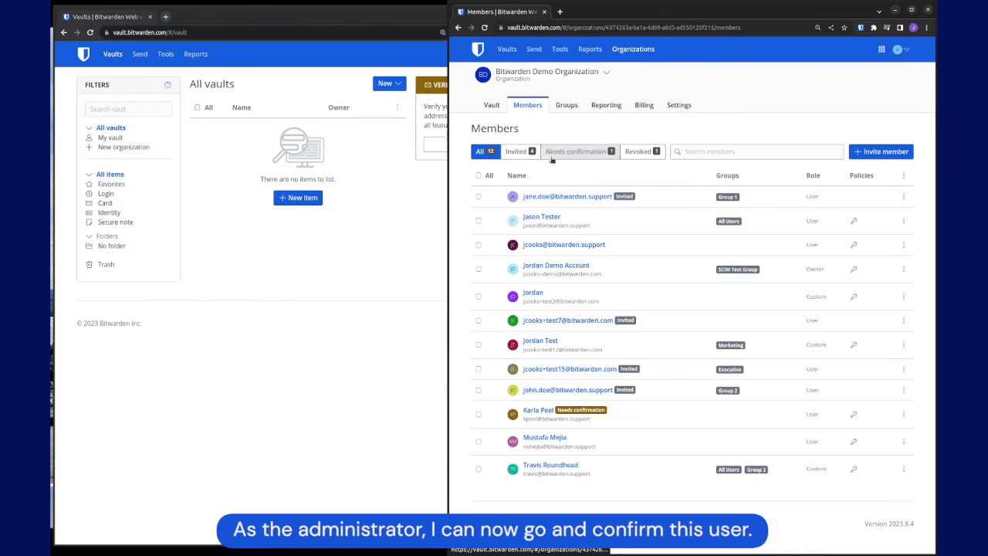
click(575, 151)
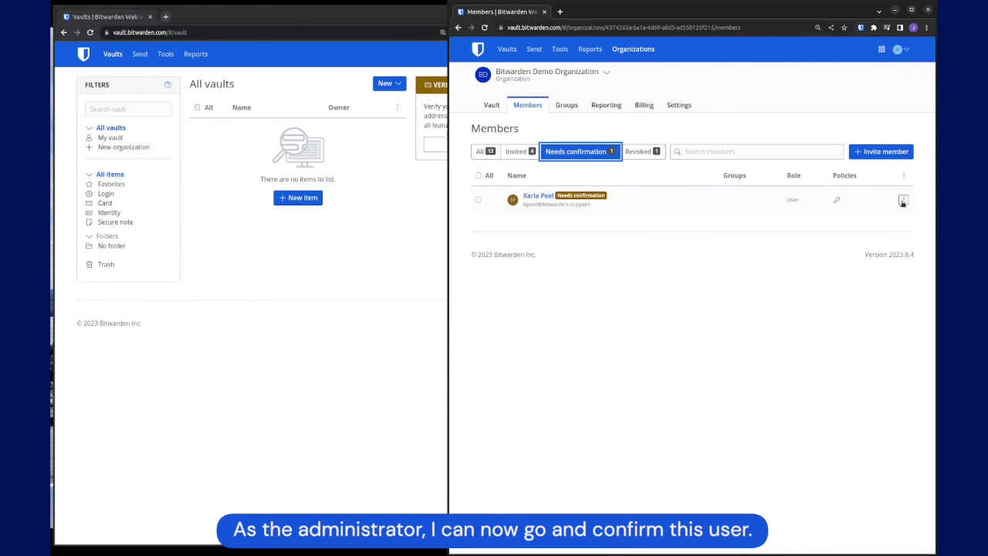
click(903, 200)
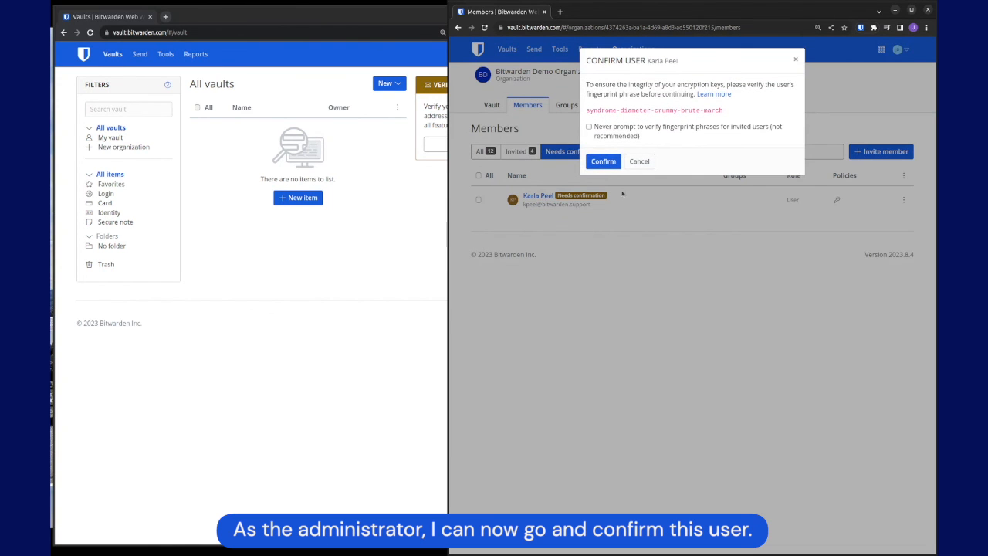
click(602, 162)
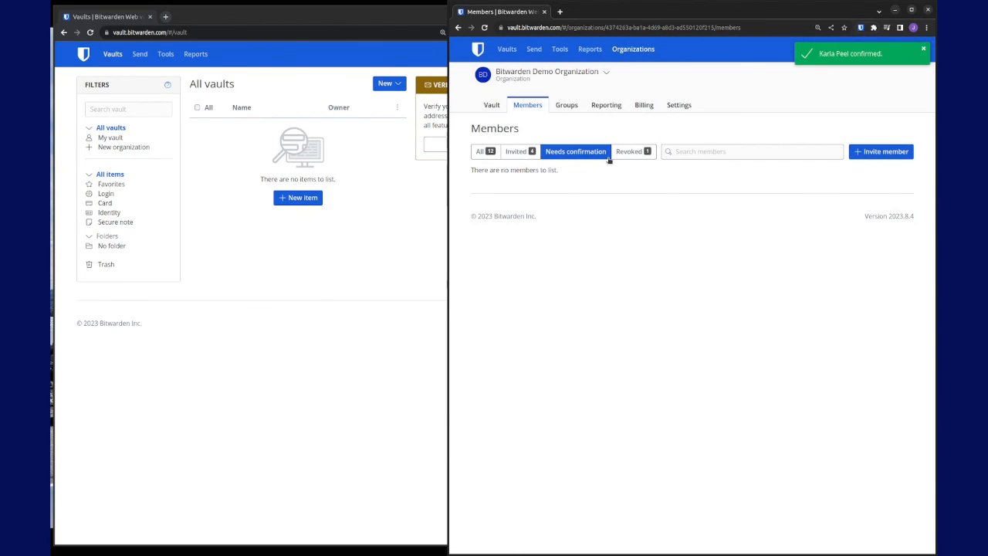